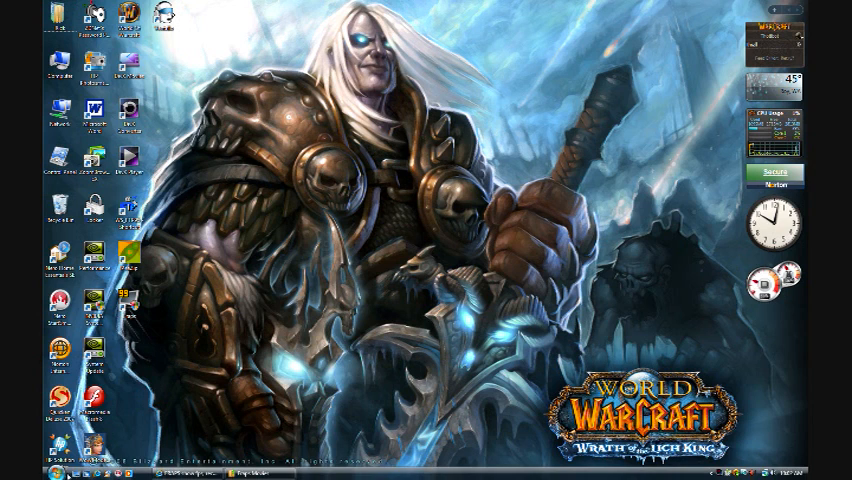
Launch regedit from the Start menu to get Registry Editor on screen.
click(12, 466)
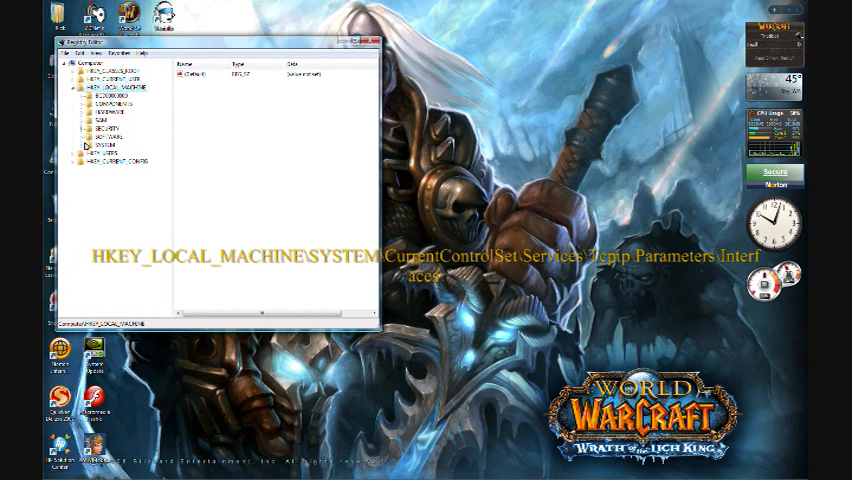
Expand HKEY_LOCAL_MACHINE, SYSTEM and CurrentControlSet and scroll toward the Tcpip Interfaces keys.
click(80, 156)
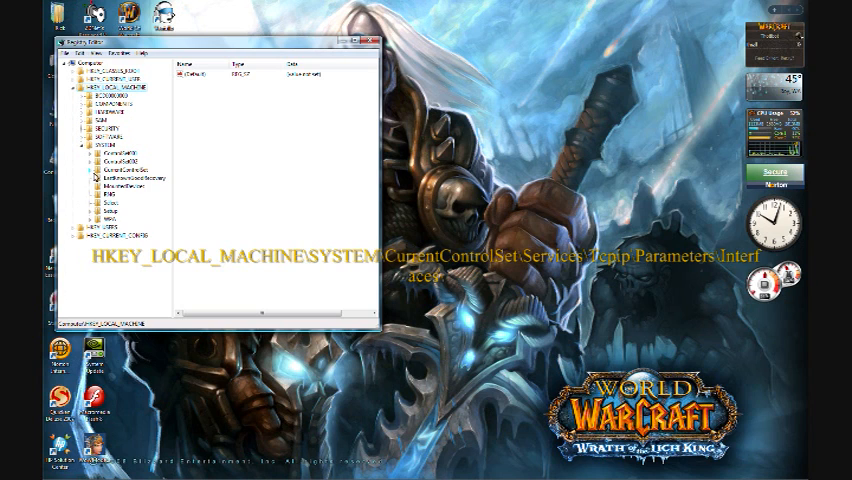
click(88, 168)
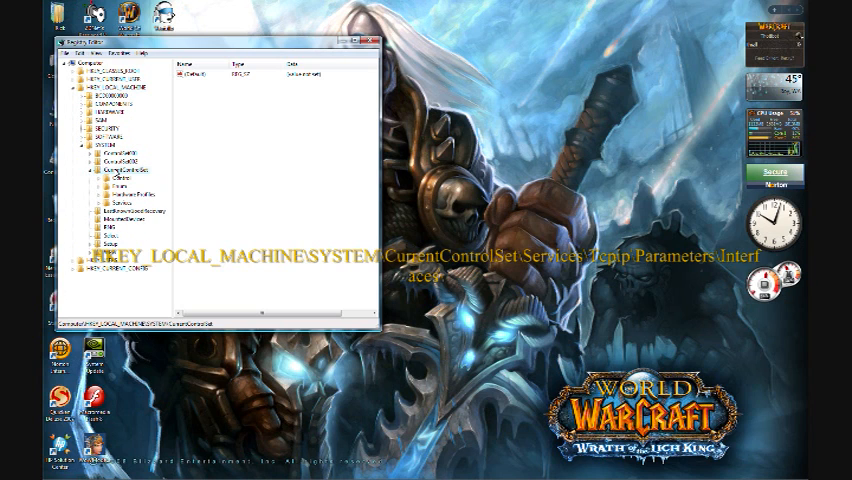
click(122, 200)
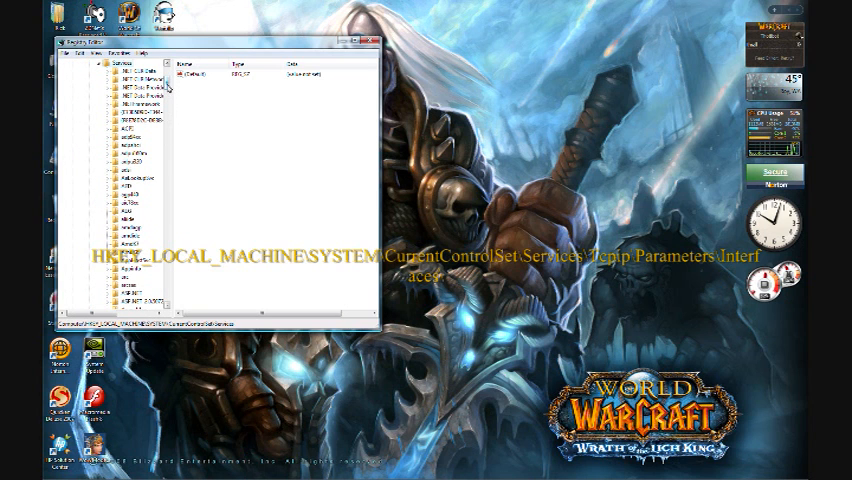
scroll(down, 3)
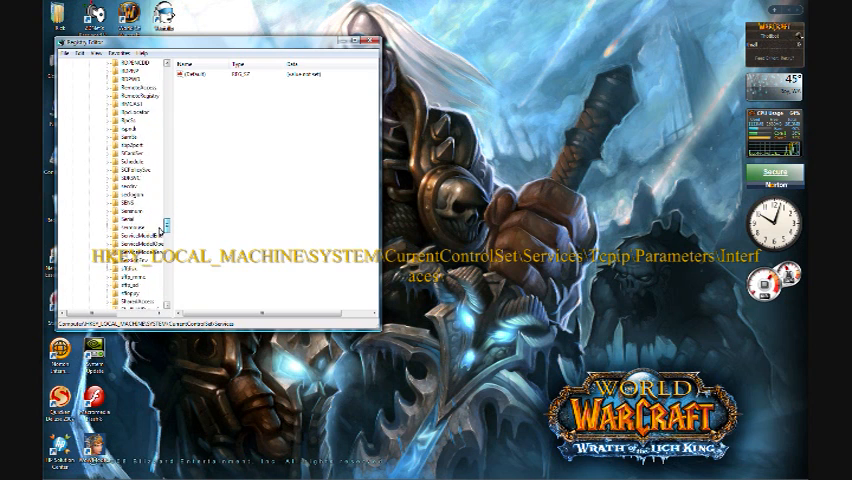
scroll(down, 3)
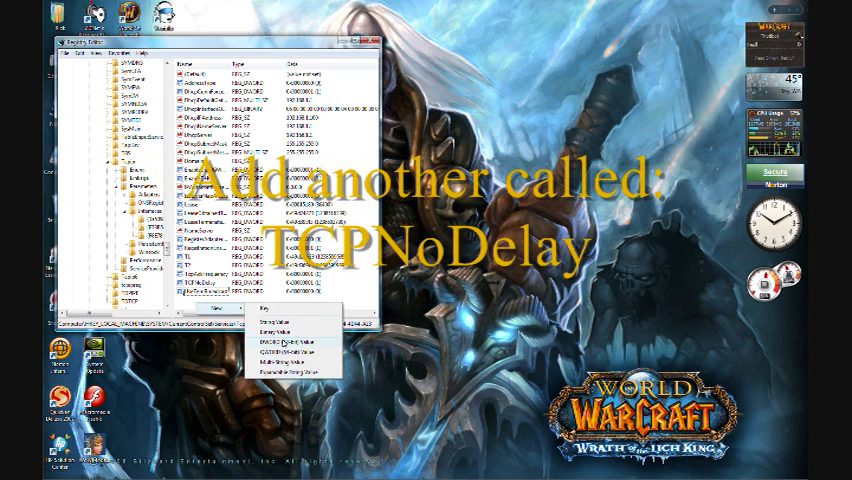
Create a new DWORD (32-bit) value named TCPNoDelay in the interface subkey.
click(280, 338)
text(TCPNoDelay)
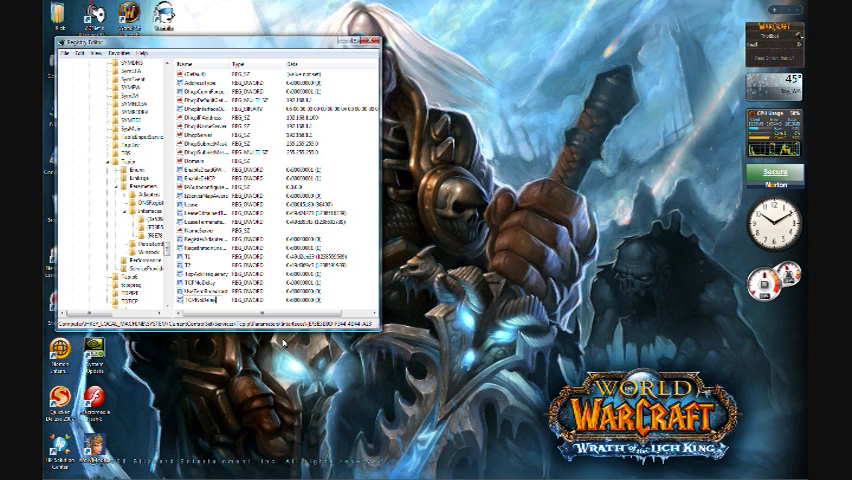
Modify TcpAckFrequency and TCPNoDelay to value data 1, then collapse the key tree.
right_click(200, 298)
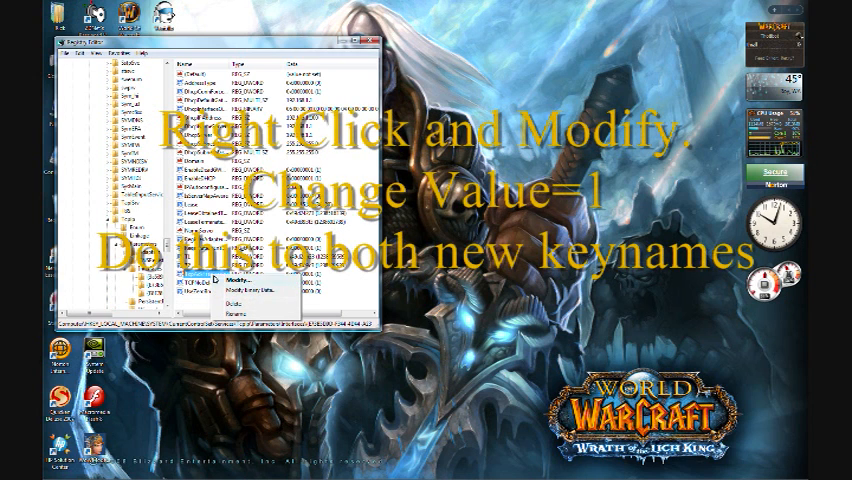
click(238, 276)
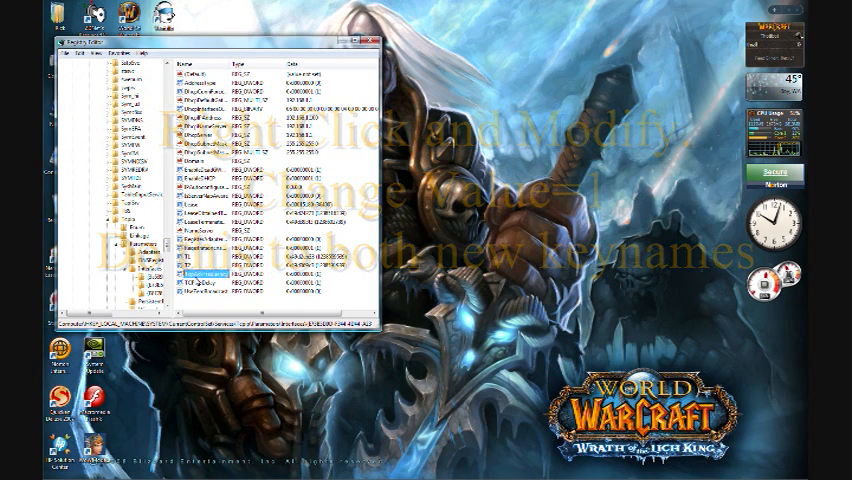
right_click(190, 300)
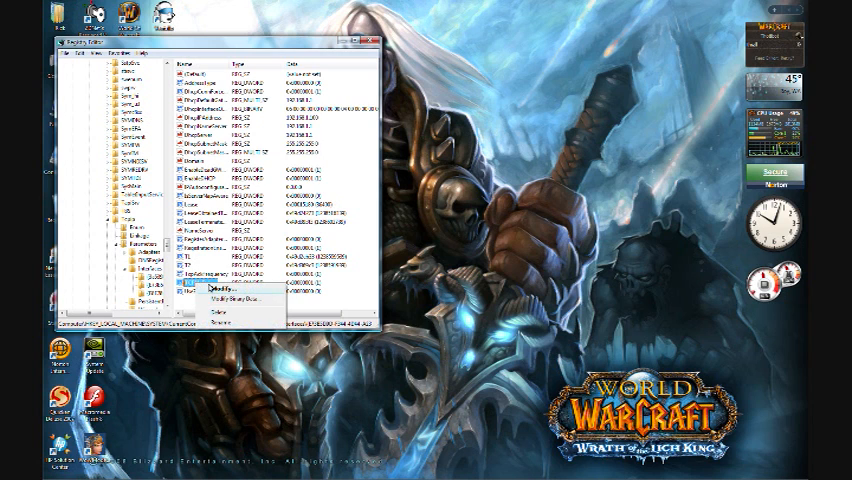
click(216, 296)
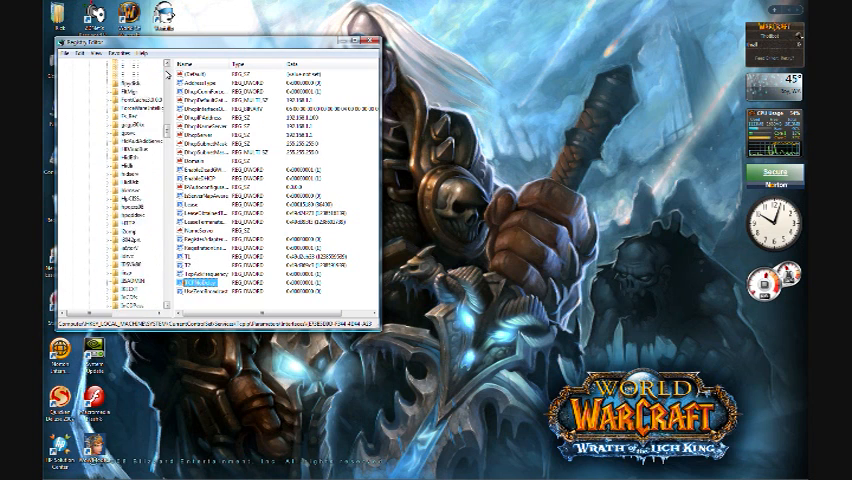
click(64, 64)
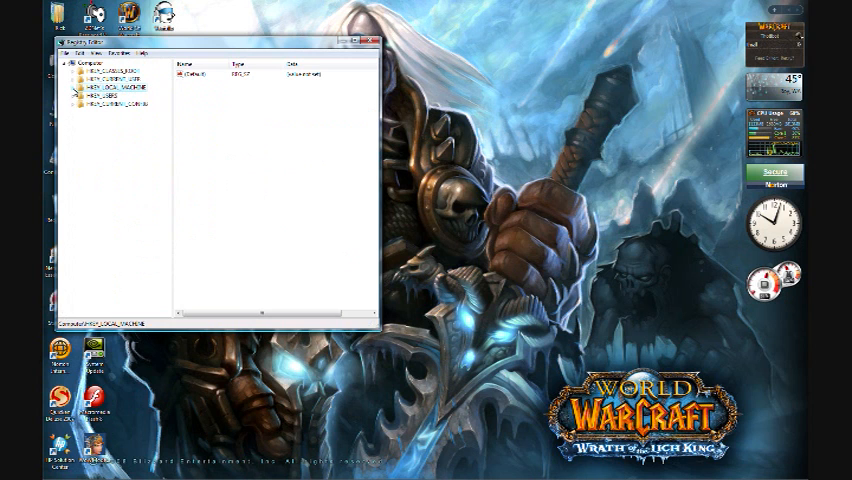
Close Registry Editor and return to the desktop.
click(372, 40)
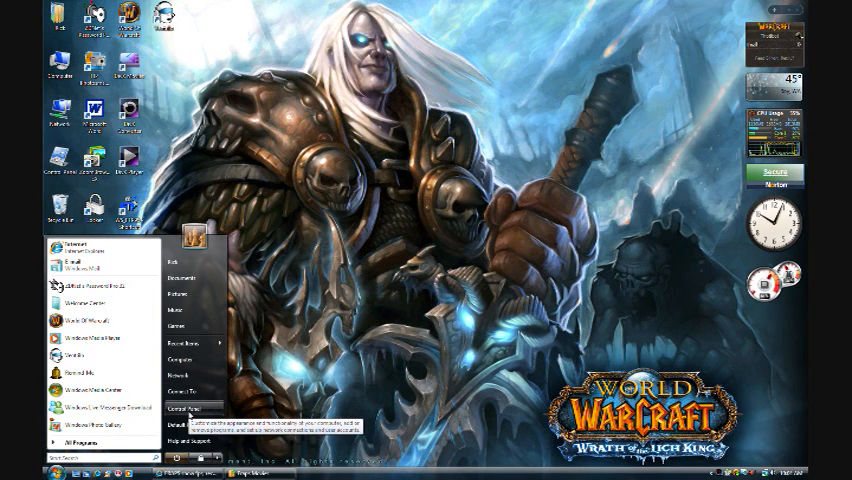
Reach 'Turn Windows features on or off' via Control Panel > Programs.
click(188, 410)
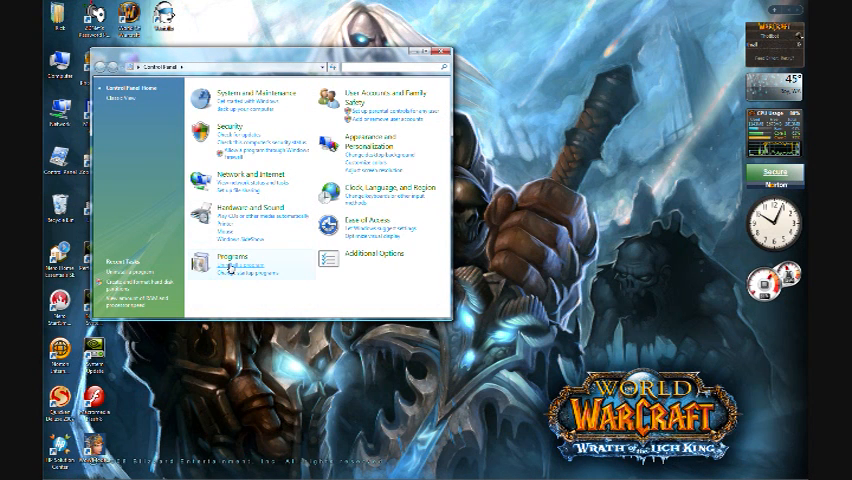
click(238, 268)
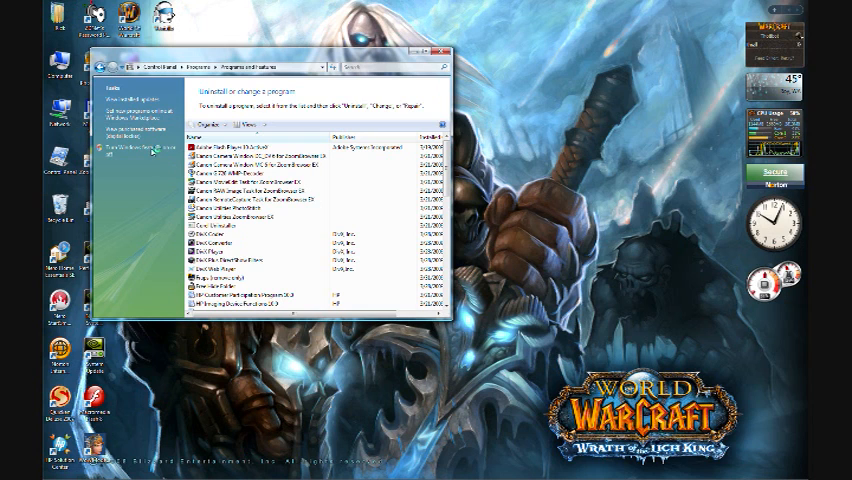
click(136, 148)
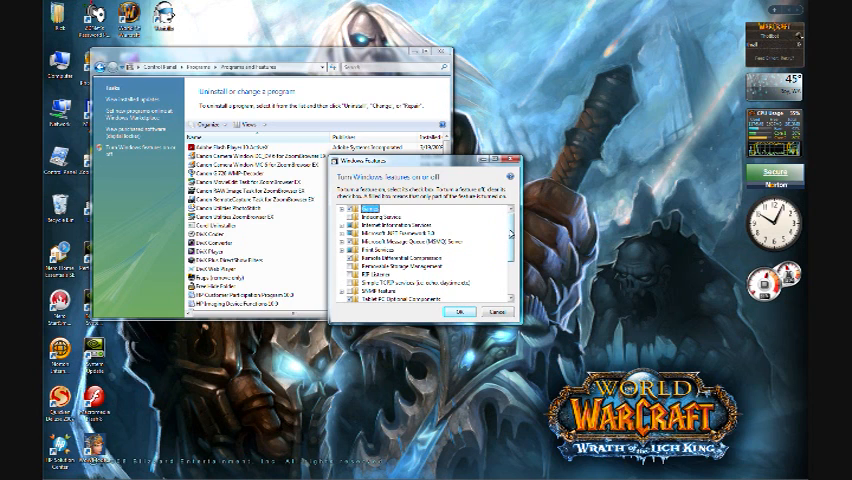
Scroll the Windows Features list to Microsoft Message Queue (MSMQ) Server and enable it.
scroll(down, 3)
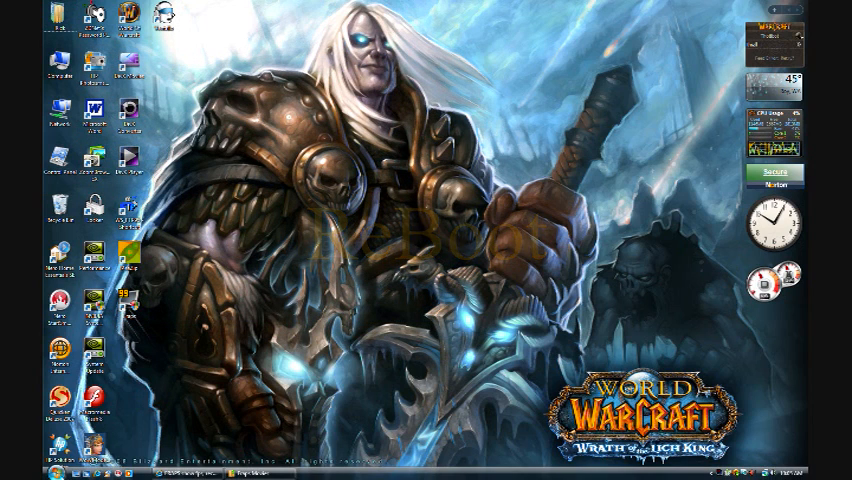
Relaunch regedit from the Start menu to reach HKEY_LOCAL_MACHINE\SOFTWARE\Microsoft for MSMQ.
click(12, 472)
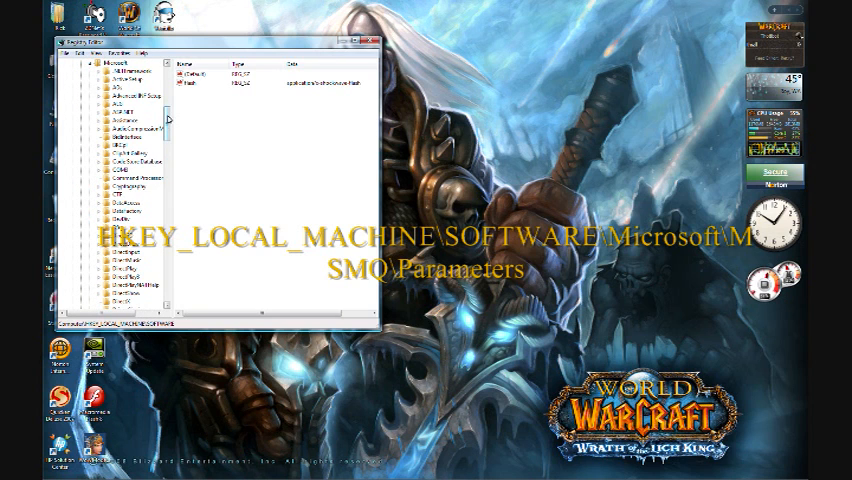
scroll(down, 3)
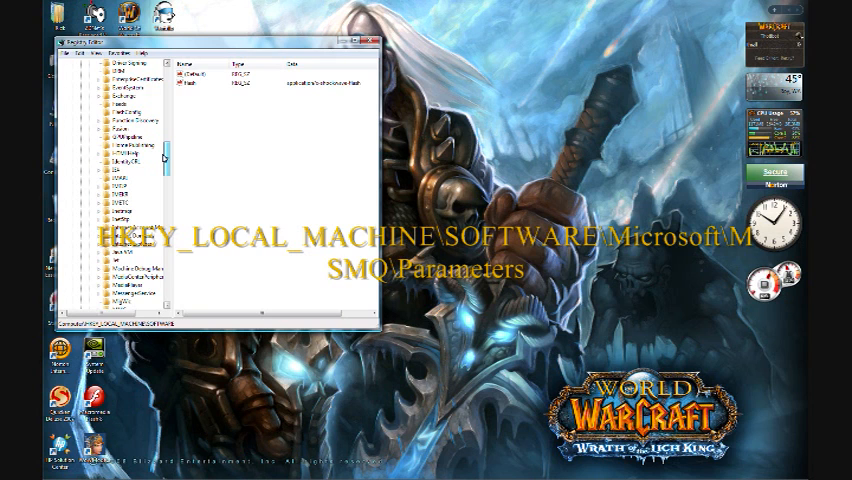
scroll(down, 3)
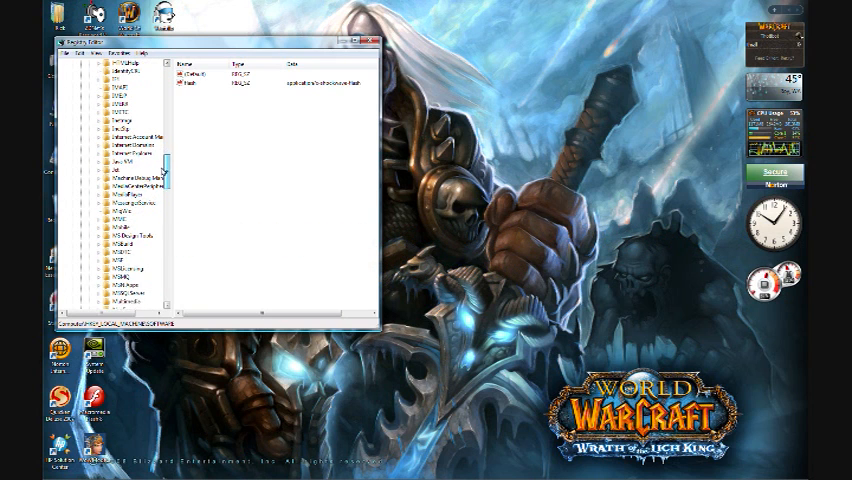